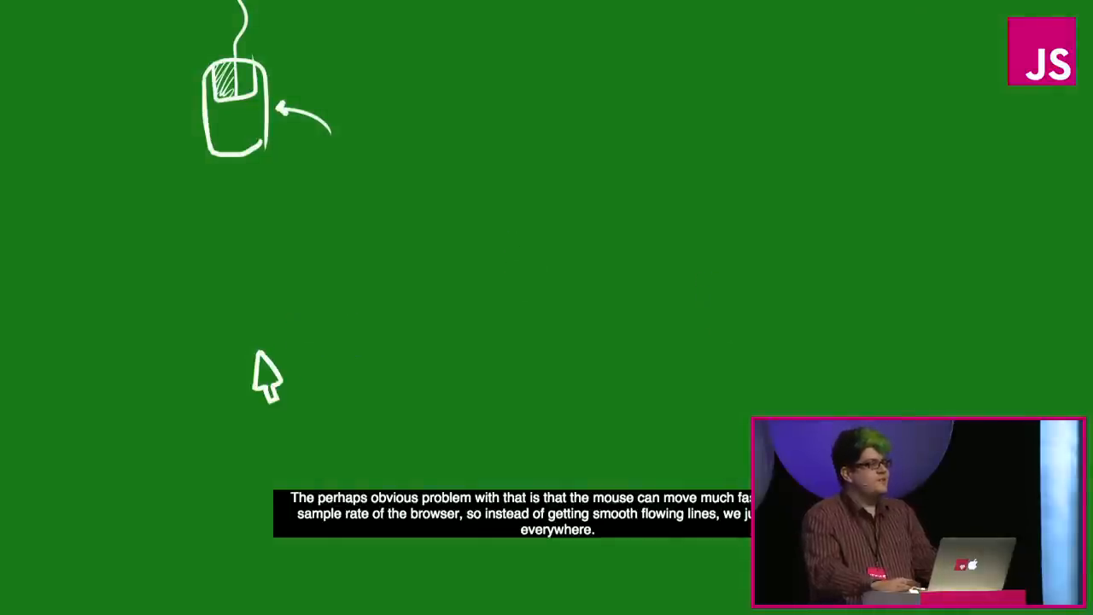
pyautogui.moveTo(713, 303)
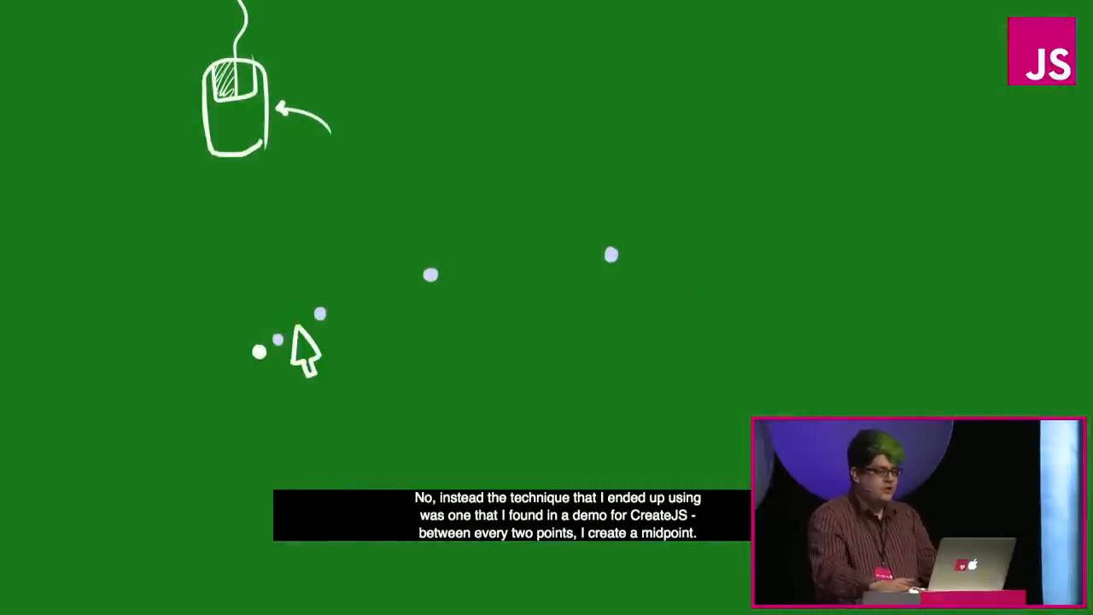
pyautogui.moveTo(264, 372)
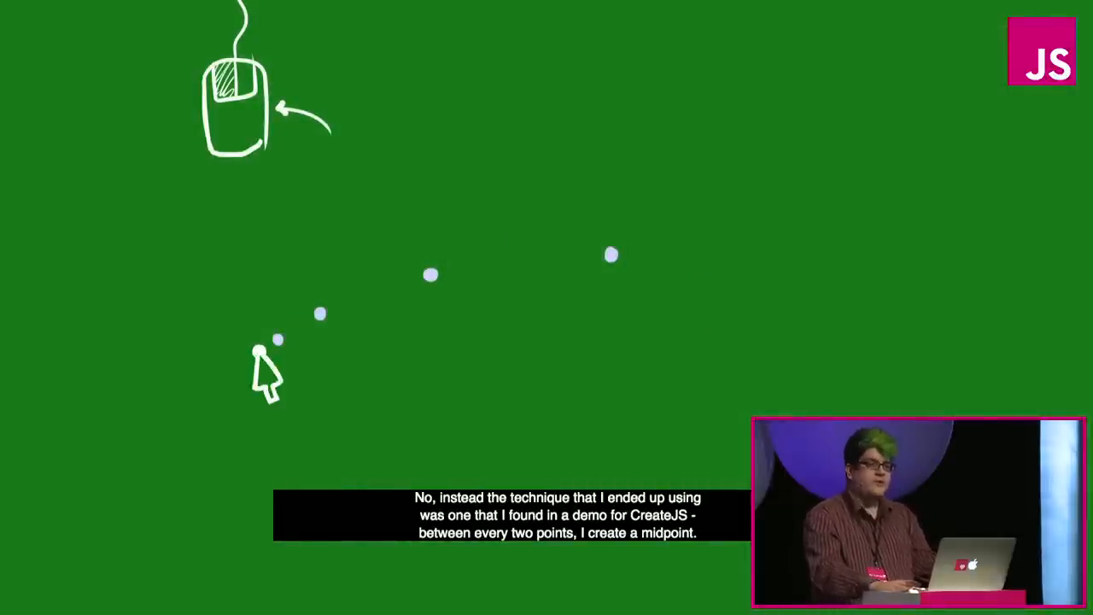